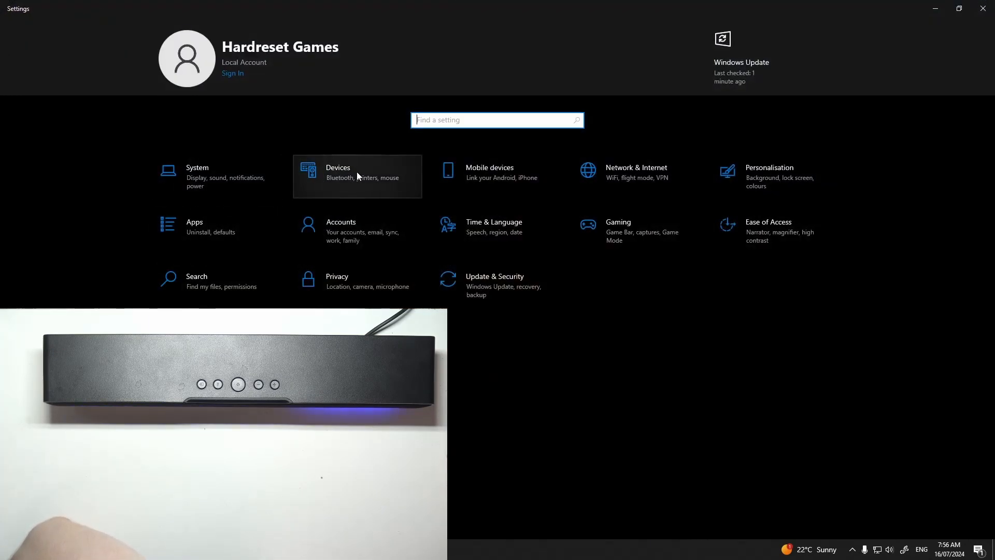
- Pair the Razer Leviathan V2 X speaker over Bluetooth in Bluetooth & other devices
left_click(357, 176)
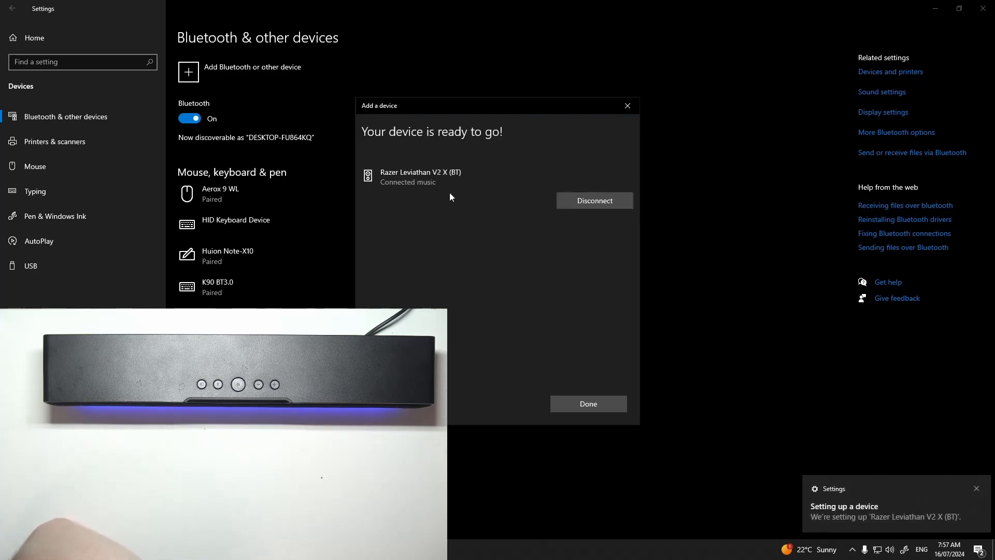
left_click(587, 404)
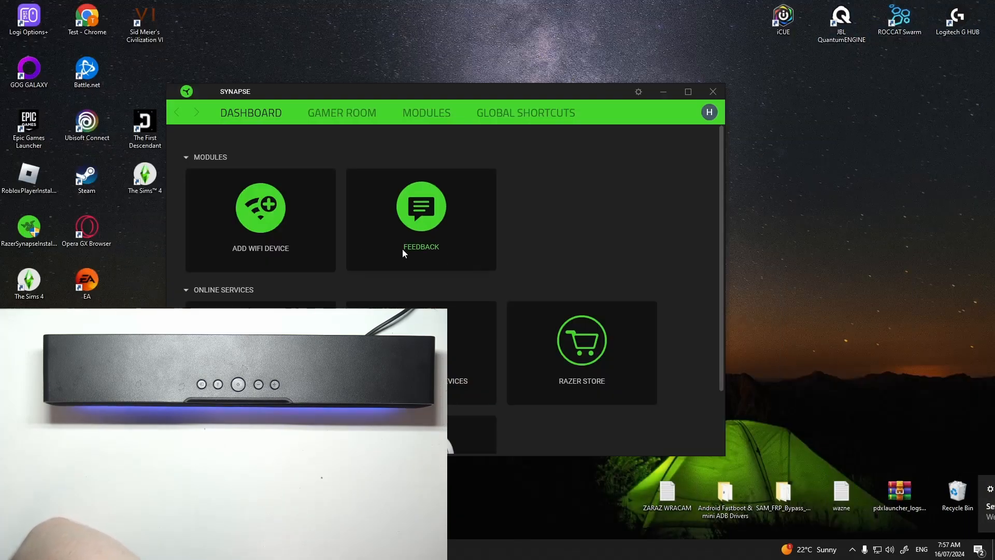
left_click(712, 91)
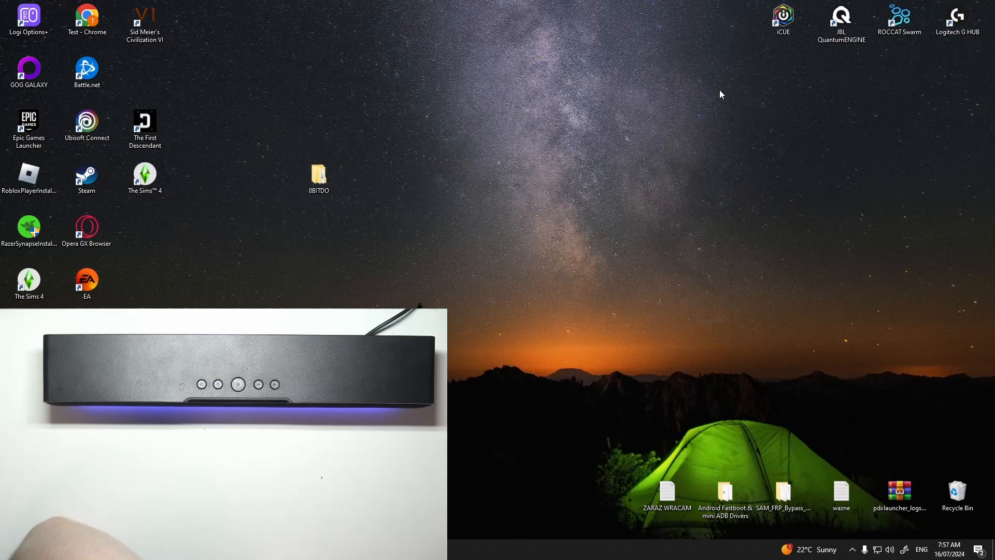
left_click(852, 549)
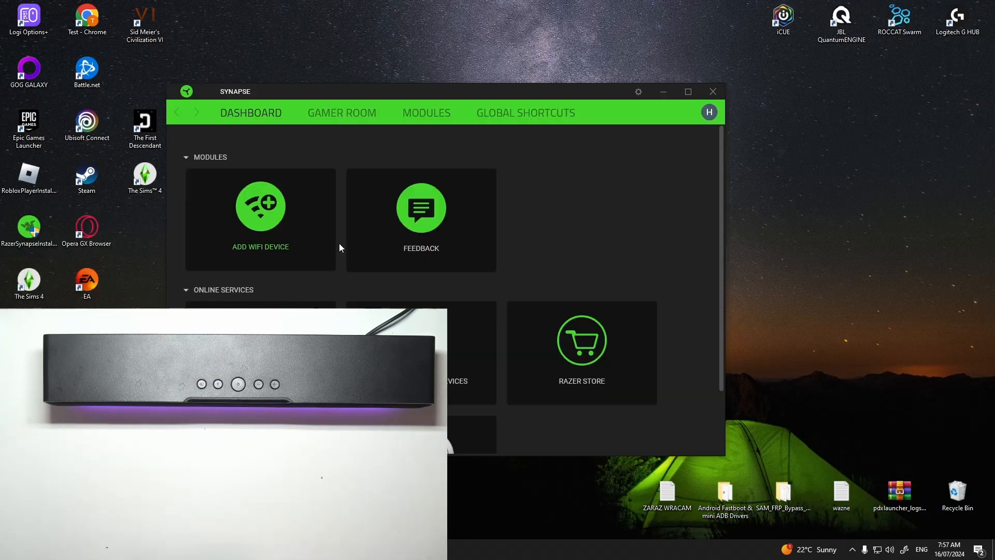
mouse_move(367, 133)
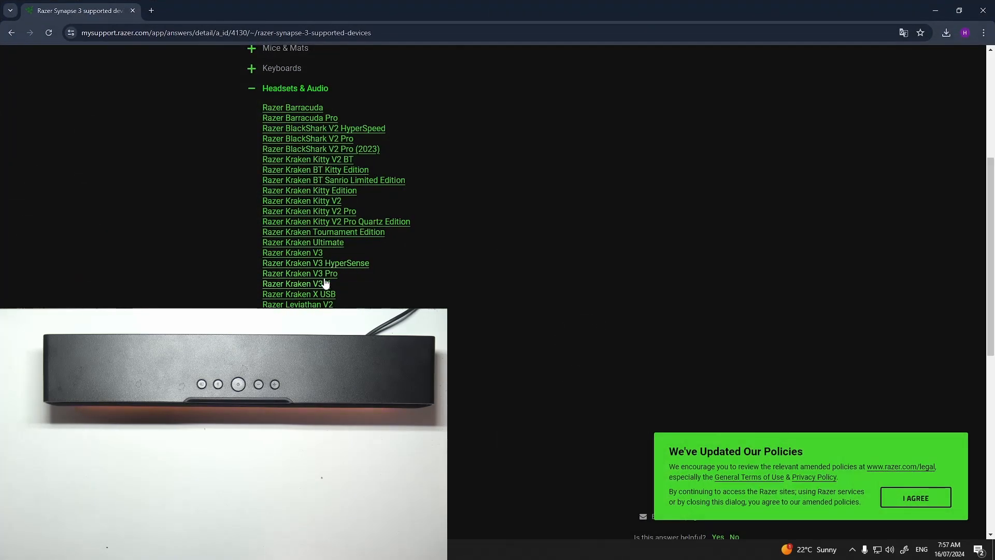
- Scroll the Synapse 3 supported devices page to the Headsets & Audio list showing Leviathan V2
scroll("up", 3)
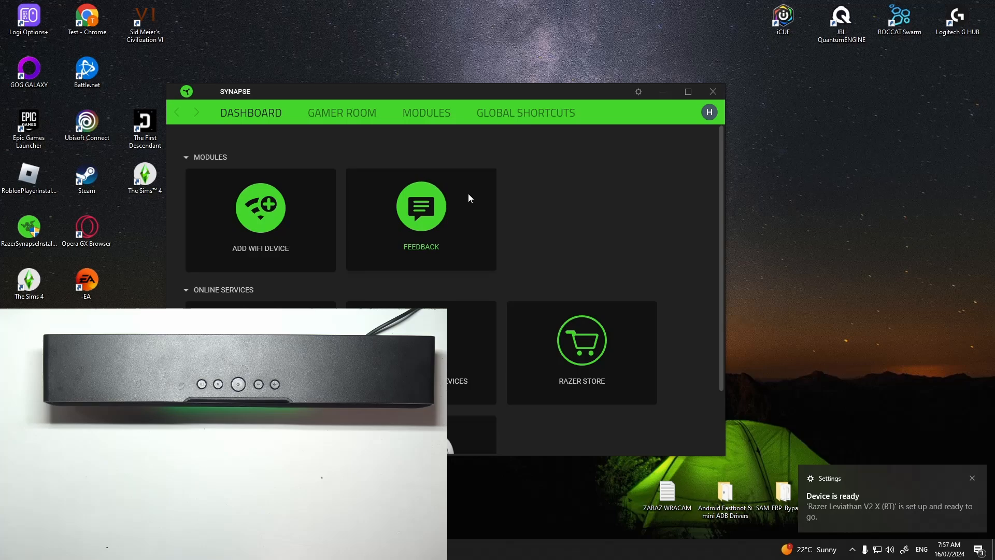
mouse_move(260, 212)
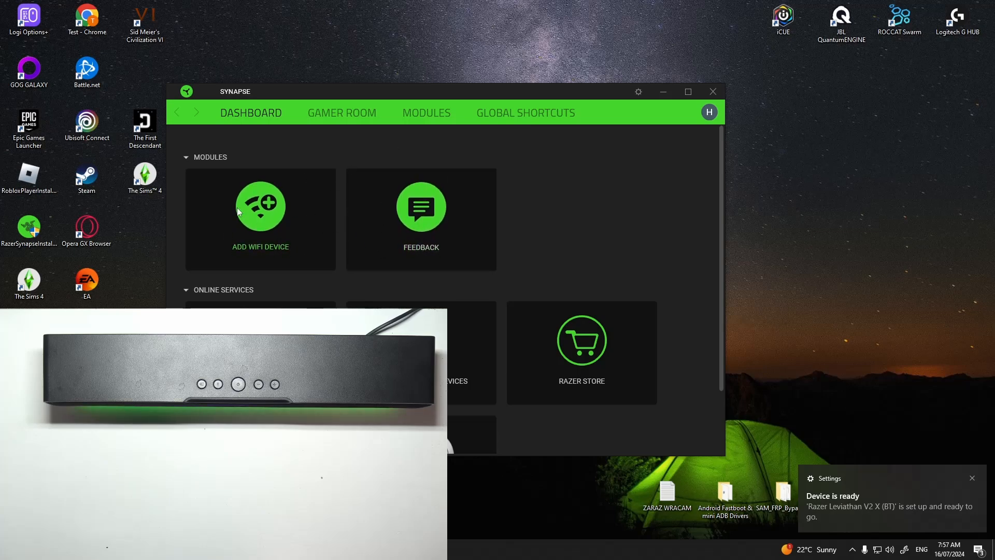
mouse_move(224, 221)
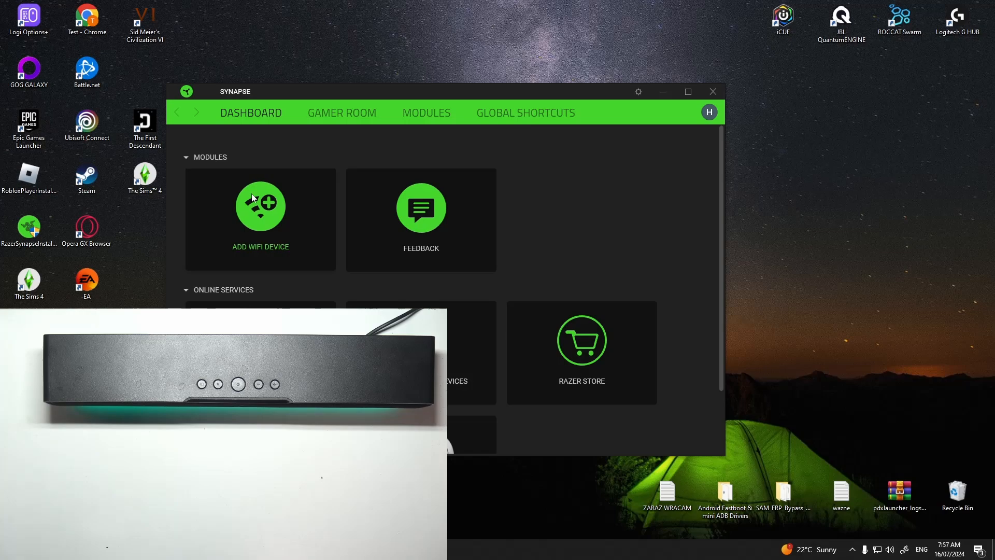
mouse_move(446, 240)
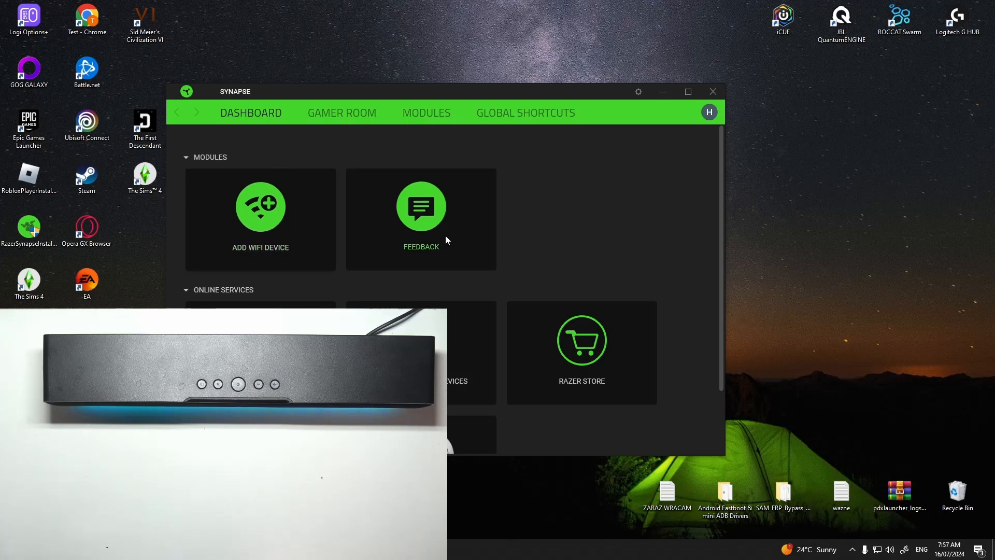
left_click(427, 112)
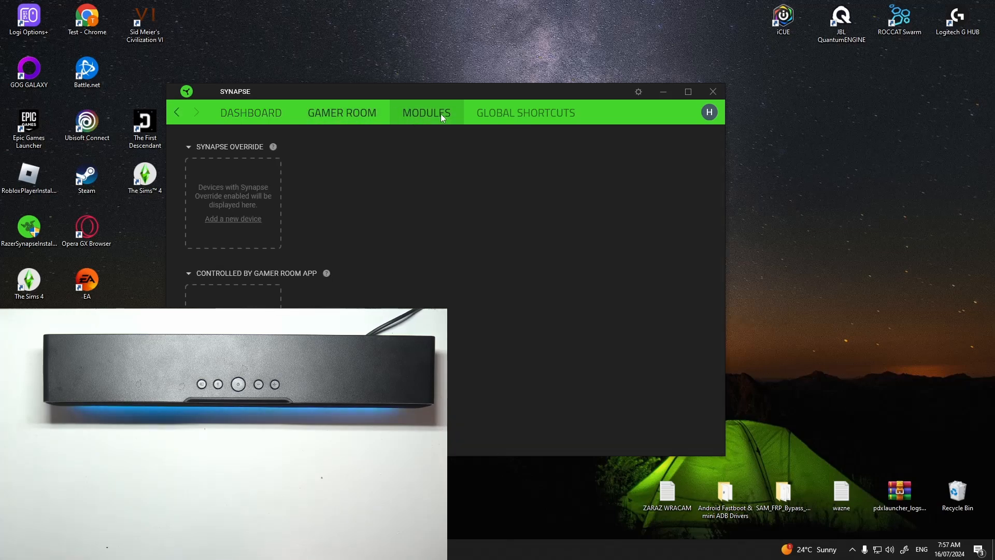
left_click(426, 112)
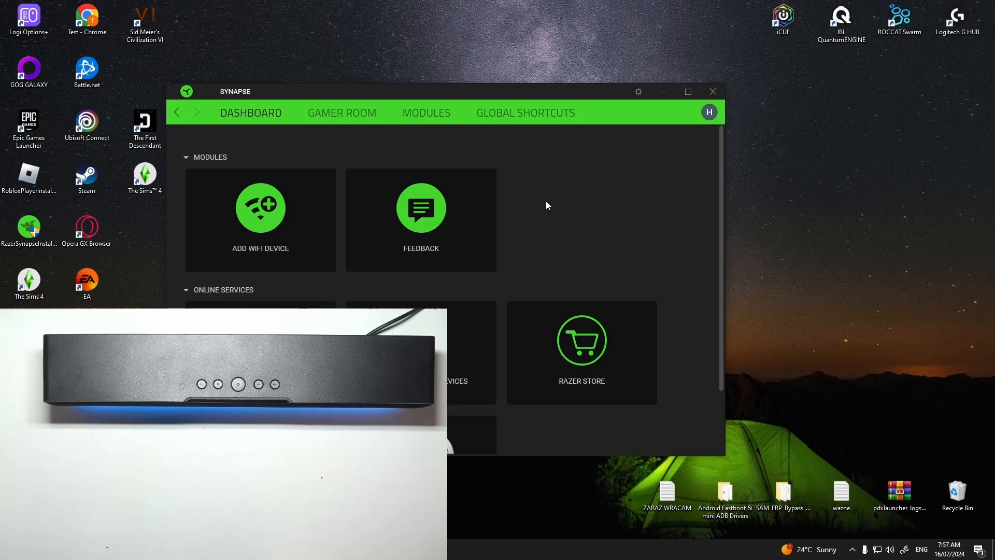
mouse_move(525, 219)
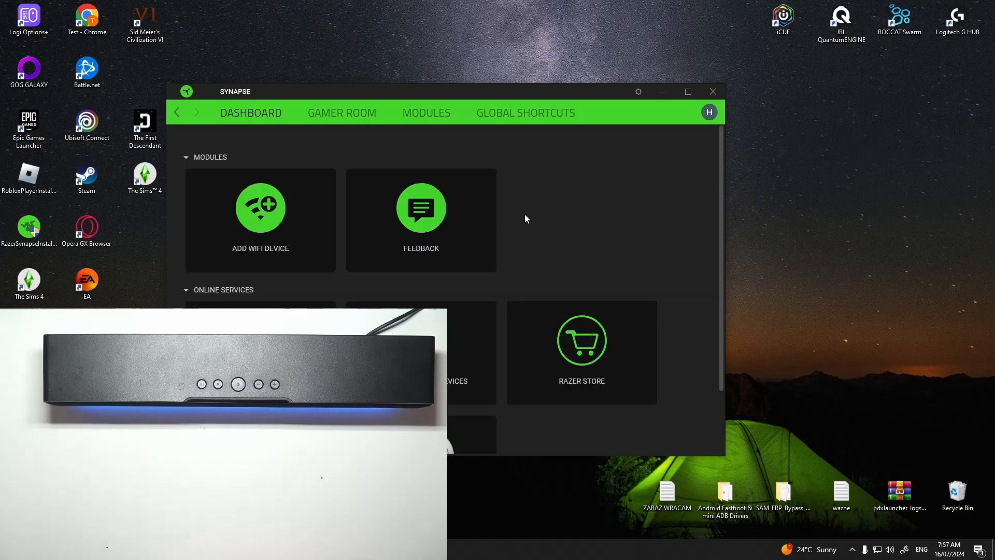